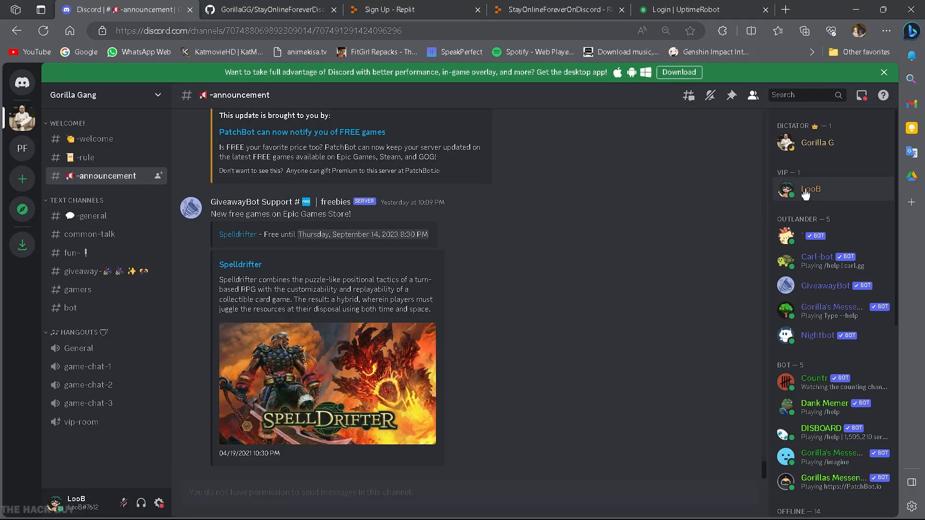
{"action": "mouse_move", "coordinate": [799, 199]}
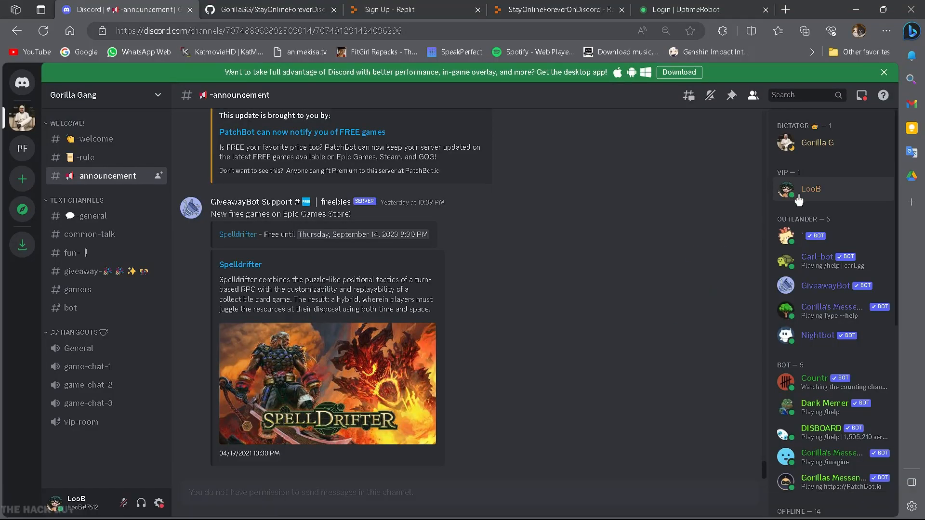
{"action": "mouse_move", "coordinate": [792, 192]}
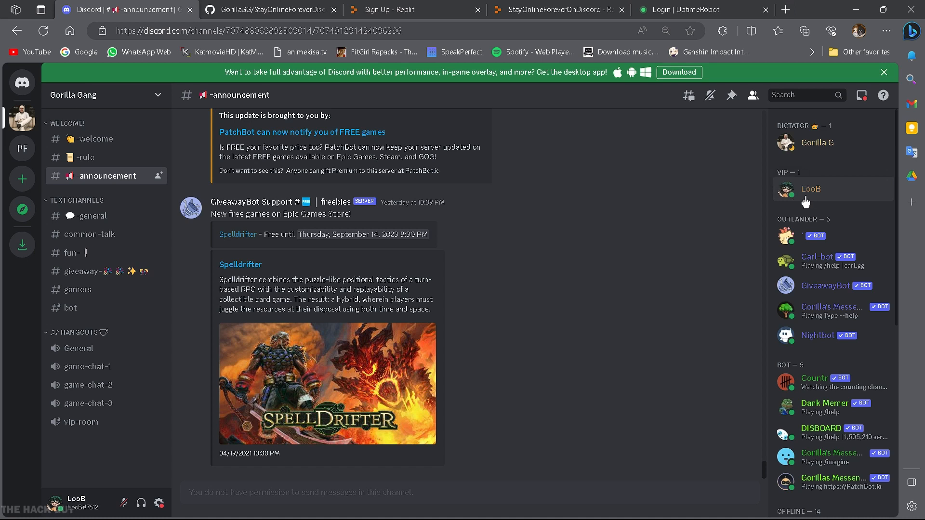
Step: Switch to the StayOnlineForeverDiscord GitHub repository tab
{"action": "left_click", "coordinate": [273, 10]}
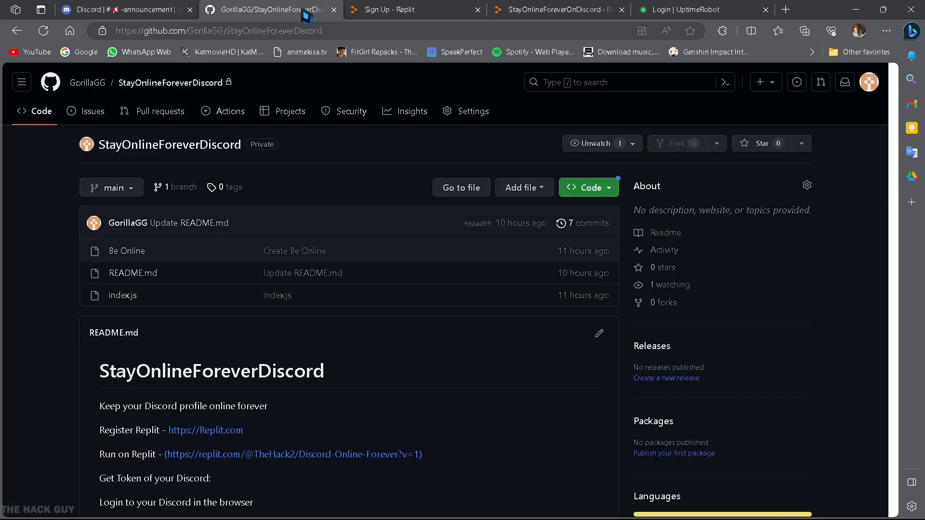
{"action": "mouse_move", "coordinate": [205, 436]}
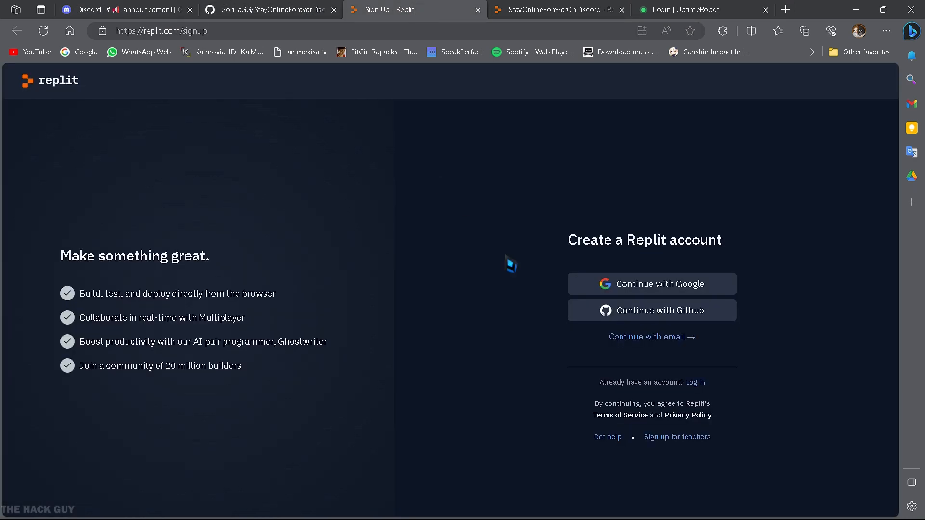
{"action": "mouse_move", "coordinate": [655, 291]}
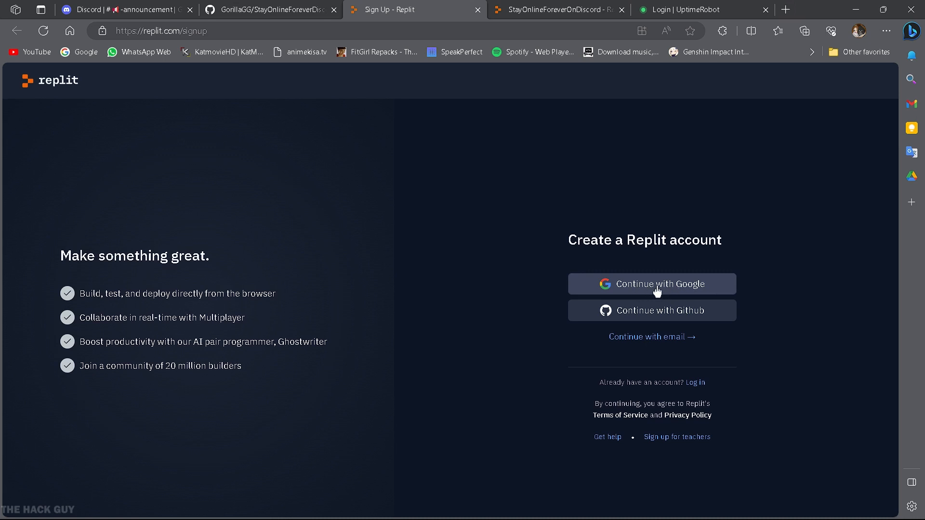
{"action": "mouse_move", "coordinate": [676, 291]}
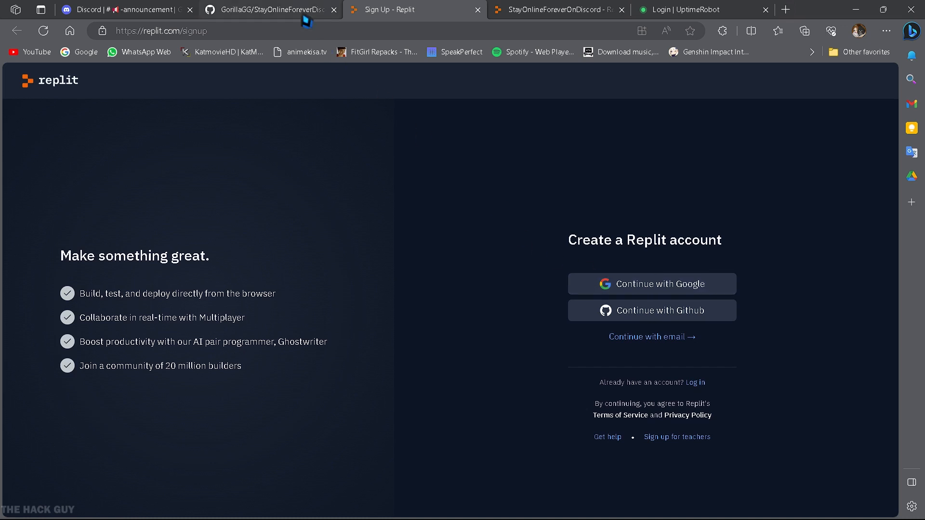
Step: Inspect index.js's Eris bot code, then scroll the README to the 'Run on Replit' step
{"action": "left_click", "coordinate": [274, 9]}
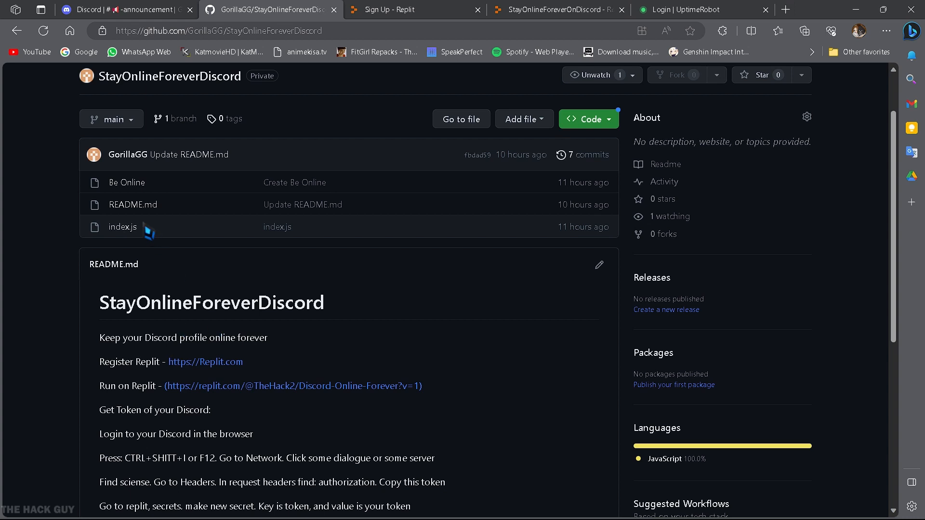
{"action": "left_click", "coordinate": [123, 227]}
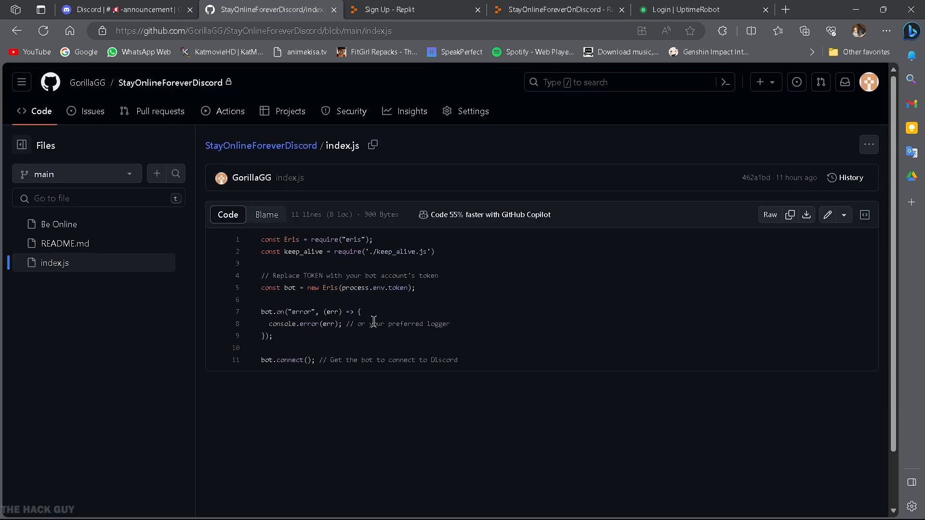
{"action": "mouse_move", "coordinate": [309, 252]}
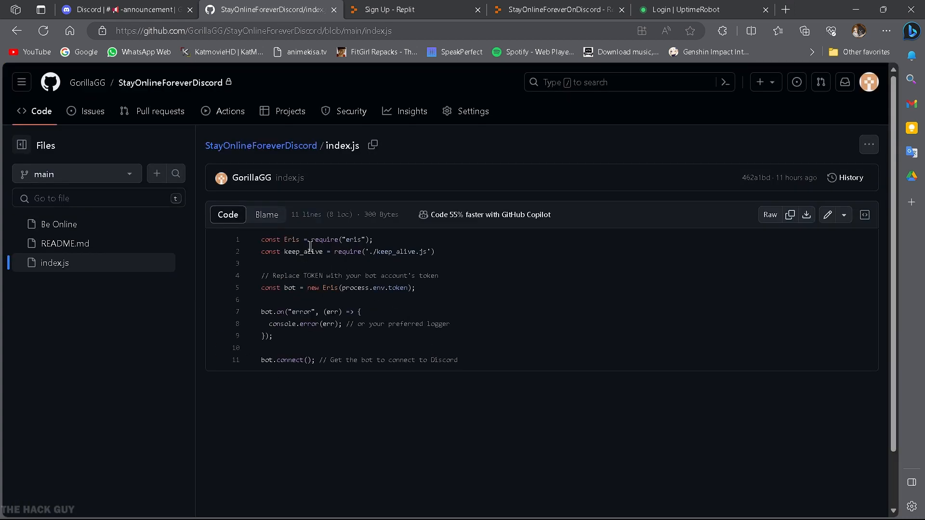
{"action": "mouse_move", "coordinate": [481, 311]}
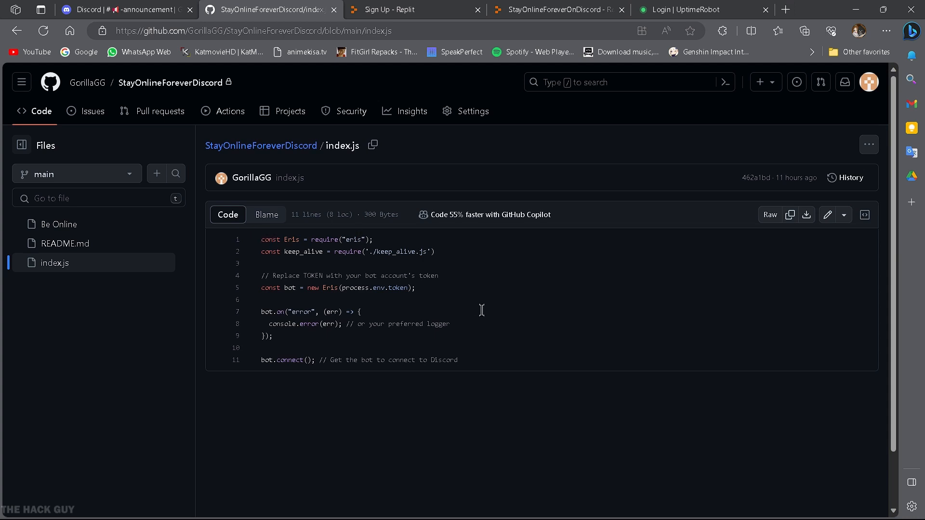
{"action": "left_click", "coordinate": [260, 146]}
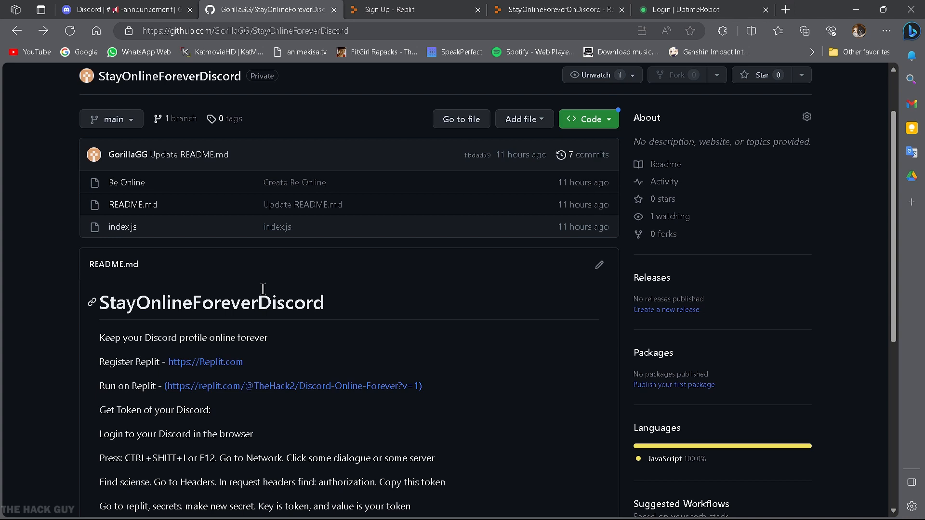
{"action": "scroll", "scroll_direction": "down", "scroll_amount": 3}
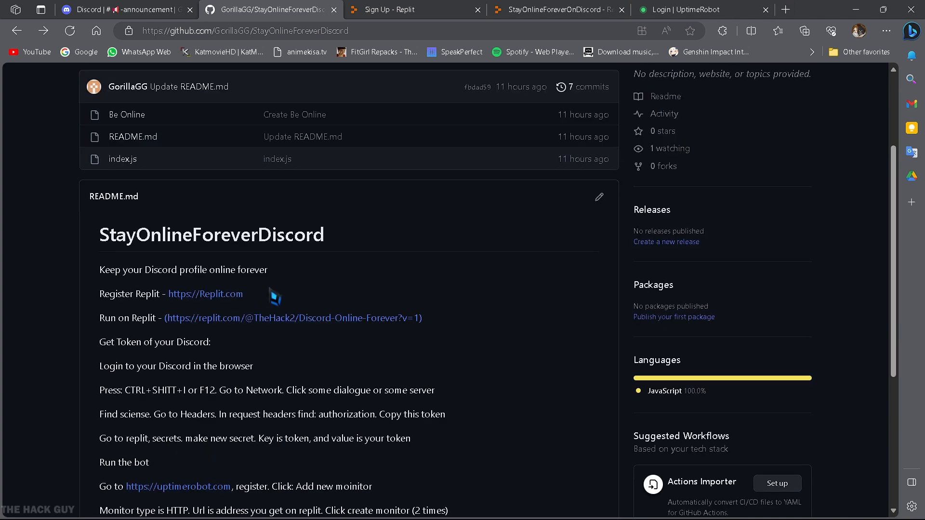
{"action": "double_click", "coordinate": [108, 318]}
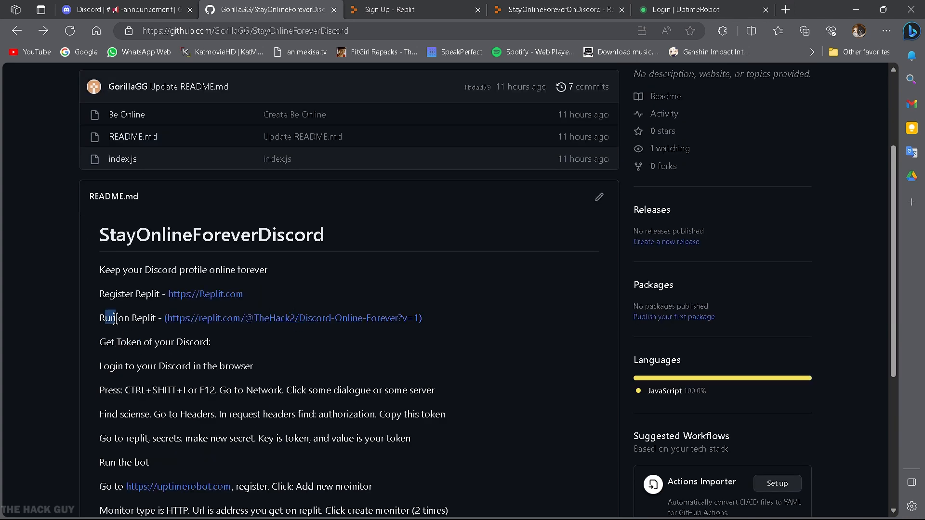
{"action": "mouse_move", "coordinate": [258, 327]}
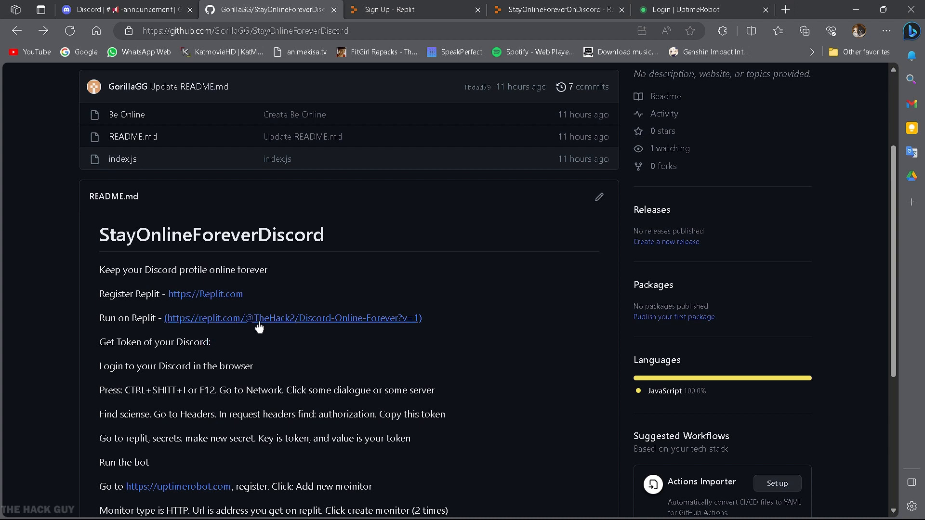
{"action": "mouse_move", "coordinate": [335, 326]}
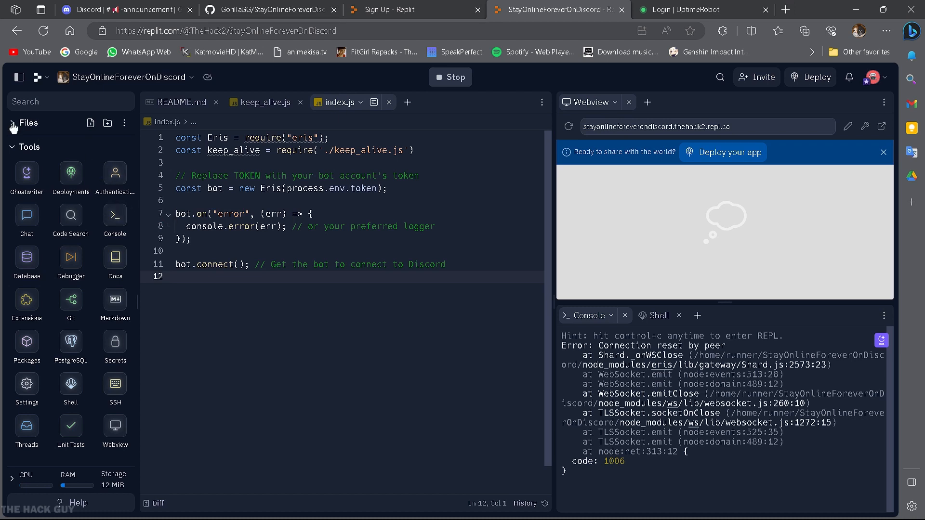
Step: Expand the StayOnlineForeverOnDiscord file list, then switch back to Discord
{"action": "left_click", "coordinate": [11, 123]}
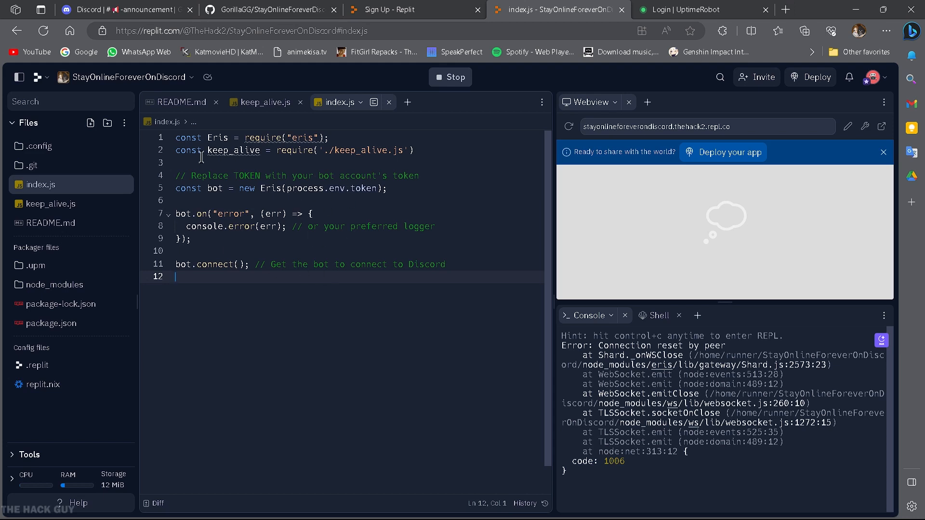
{"action": "left_click", "coordinate": [123, 10]}
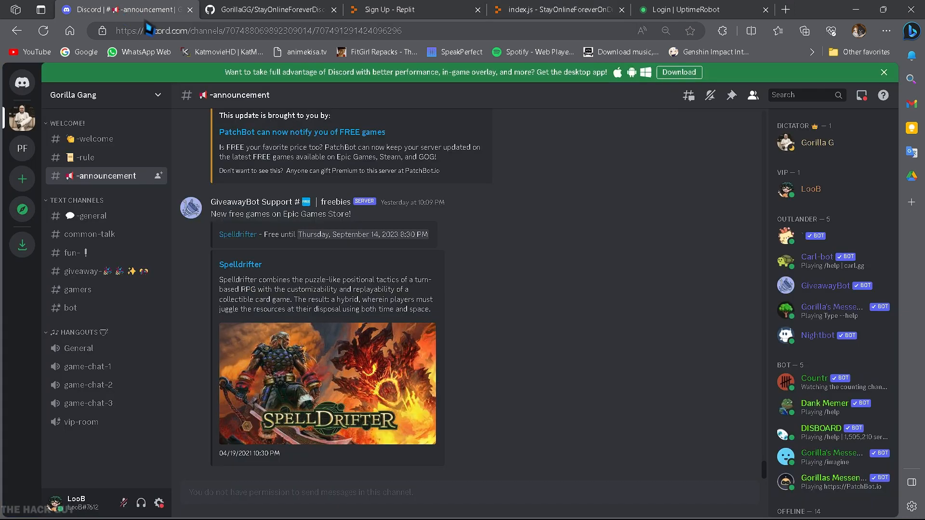
{"action": "mouse_move", "coordinate": [143, 57]}
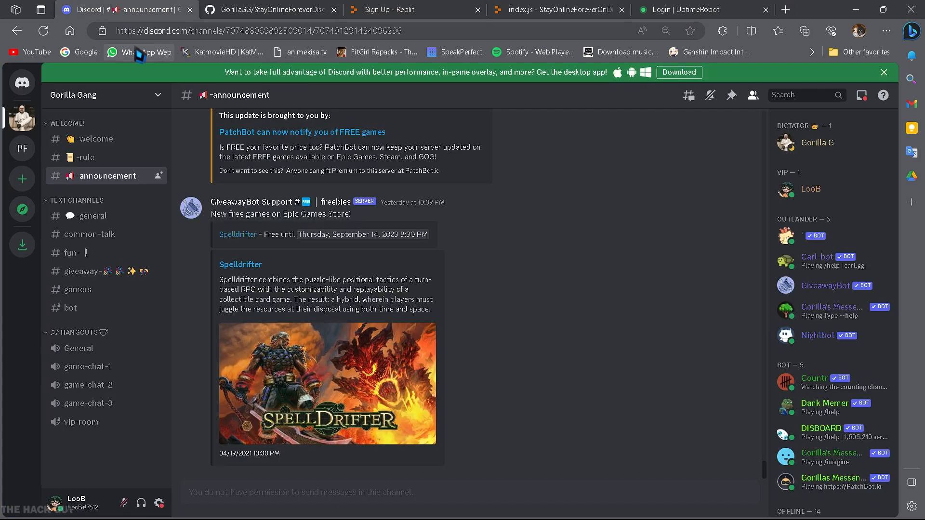
{"action": "mouse_move", "coordinate": [357, 57]}
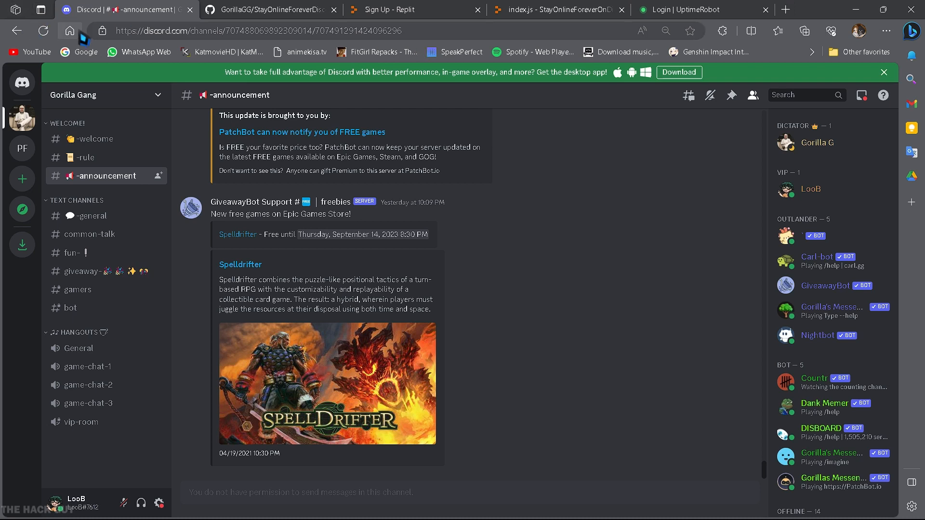
{"action": "mouse_move", "coordinate": [885, 32]}
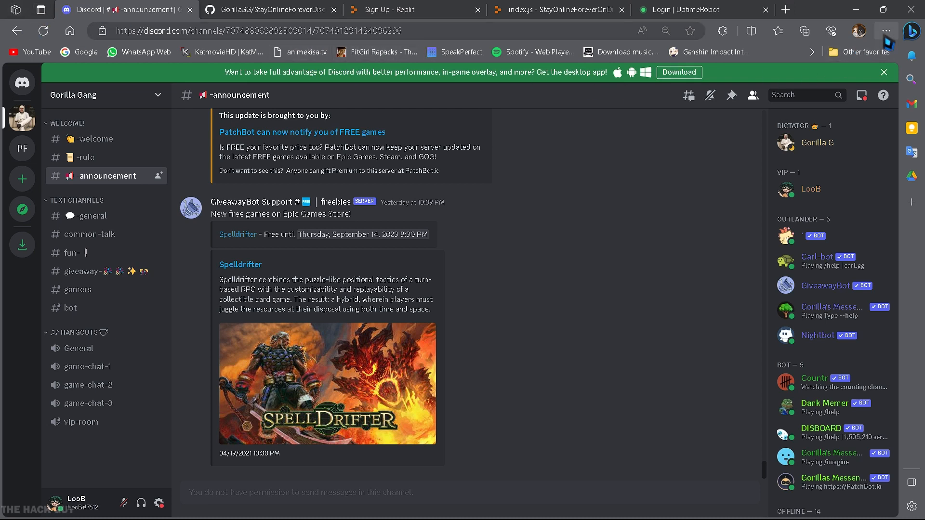
Step: Open browser Developer Tools from the options menu beside the Discord channel
{"action": "left_click", "coordinate": [883, 31]}
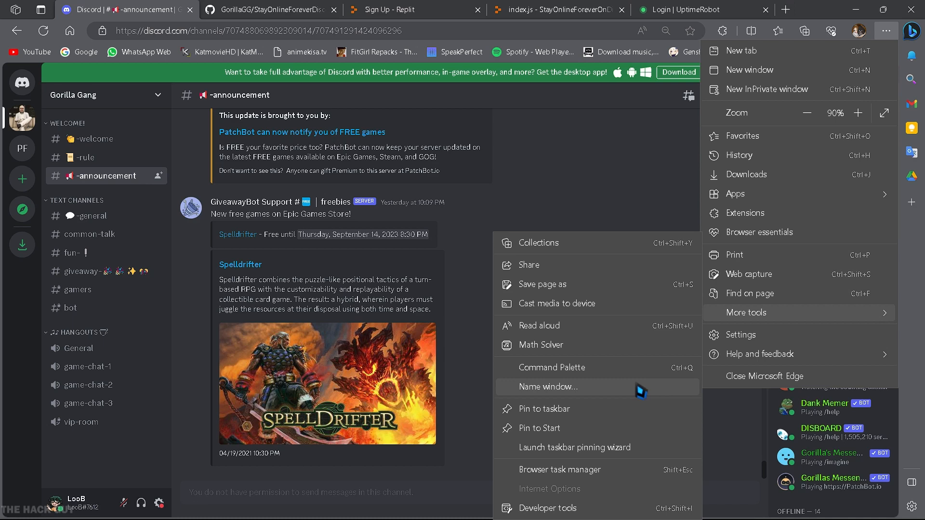
{"action": "left_click", "coordinate": [547, 508]}
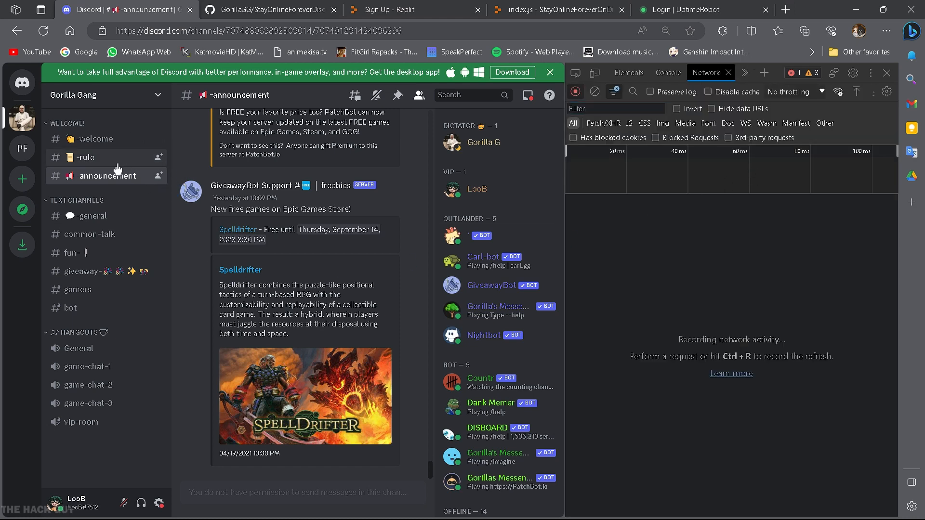
Step: Copy the Authorization token from the 'science' request, then return to Replit
{"action": "left_click", "coordinate": [85, 158]}
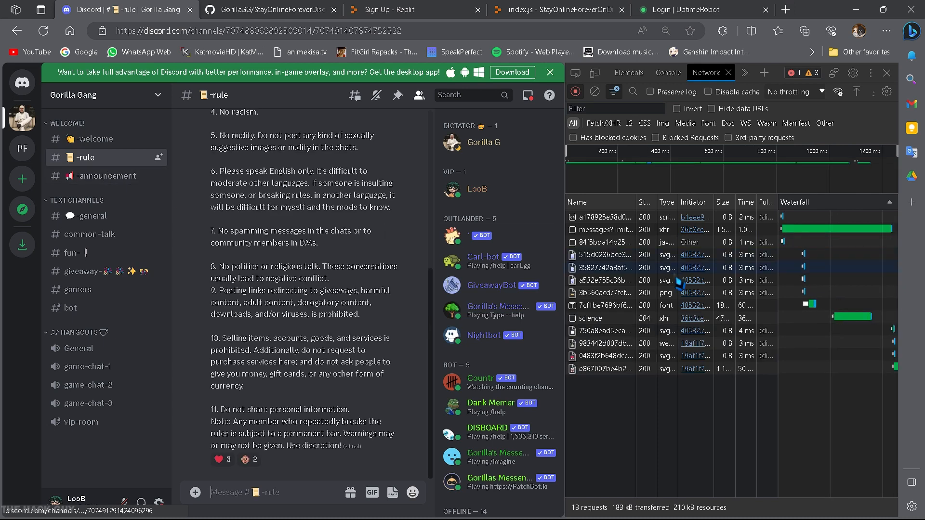
{"action": "left_click", "coordinate": [590, 318]}
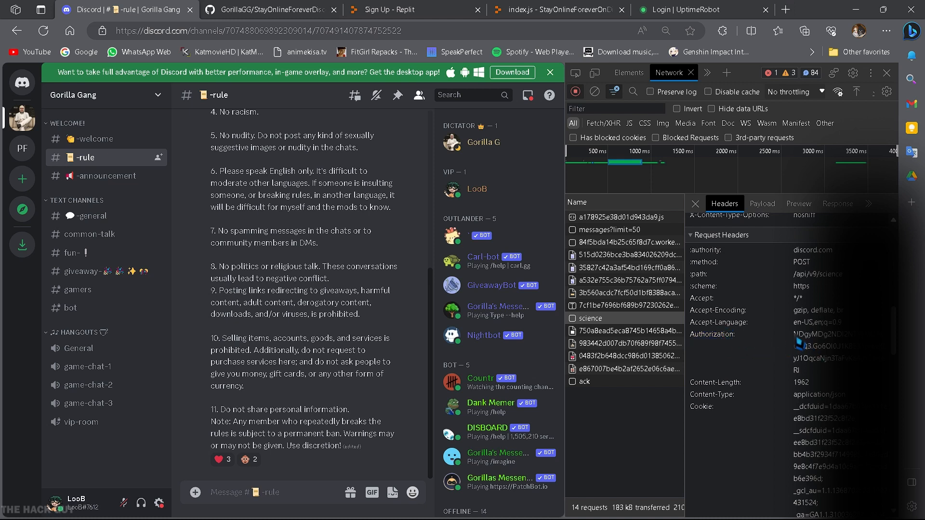
{"action": "right_click", "coordinate": [816, 346]}
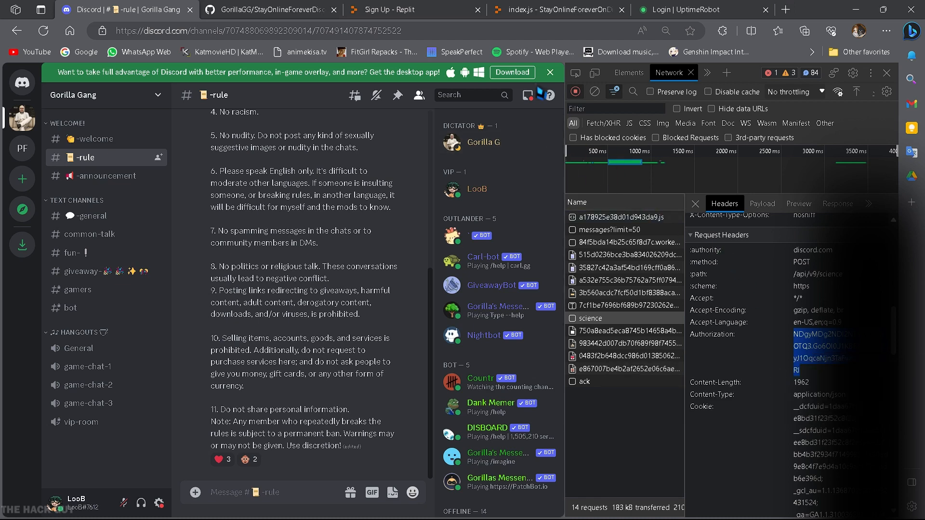
{"action": "left_click", "coordinate": [565, 10]}
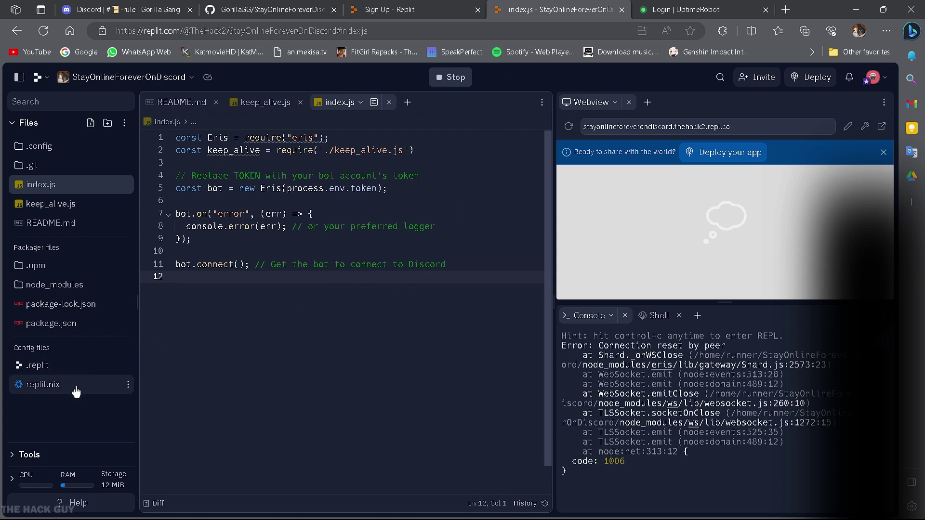
Step: Add a Replit secret named 'token' holding the pasted Discord token
{"action": "left_click", "coordinate": [11, 122]}
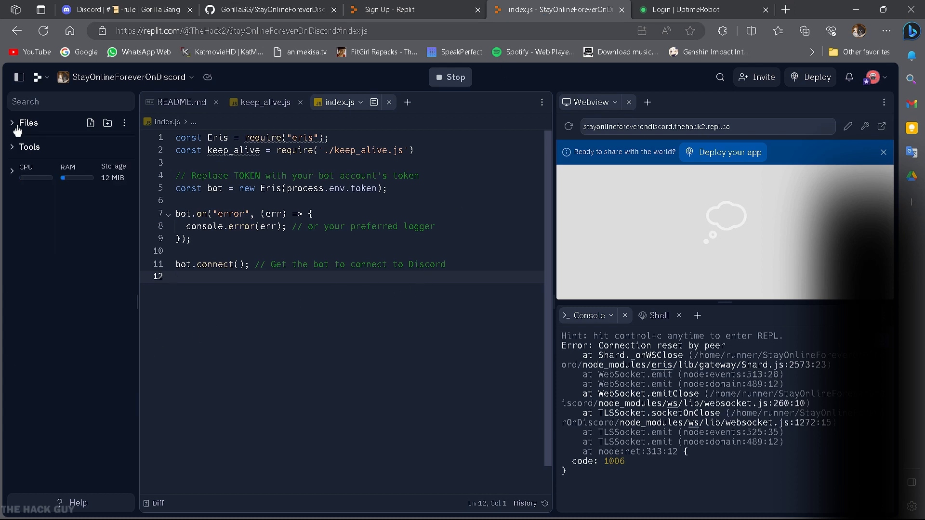
{"action": "left_click", "coordinate": [28, 147]}
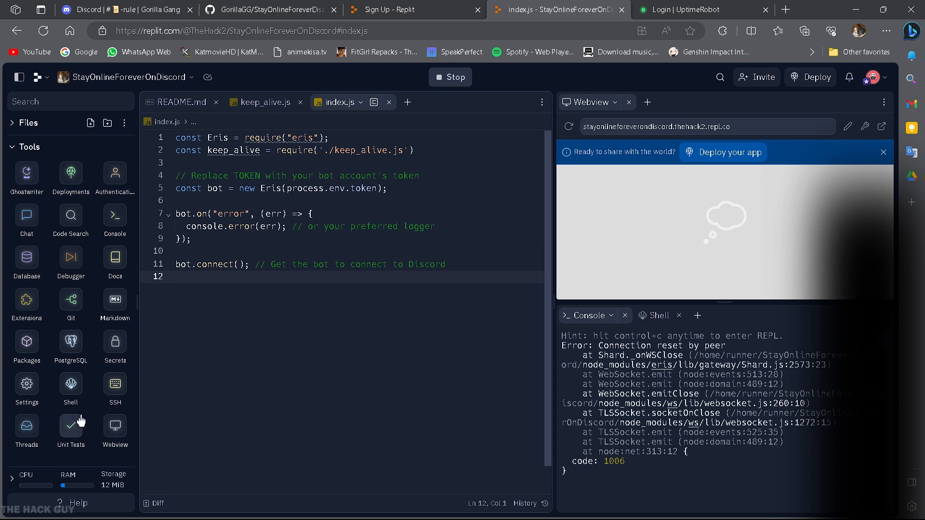
{"action": "mouse_move", "coordinate": [115, 343]}
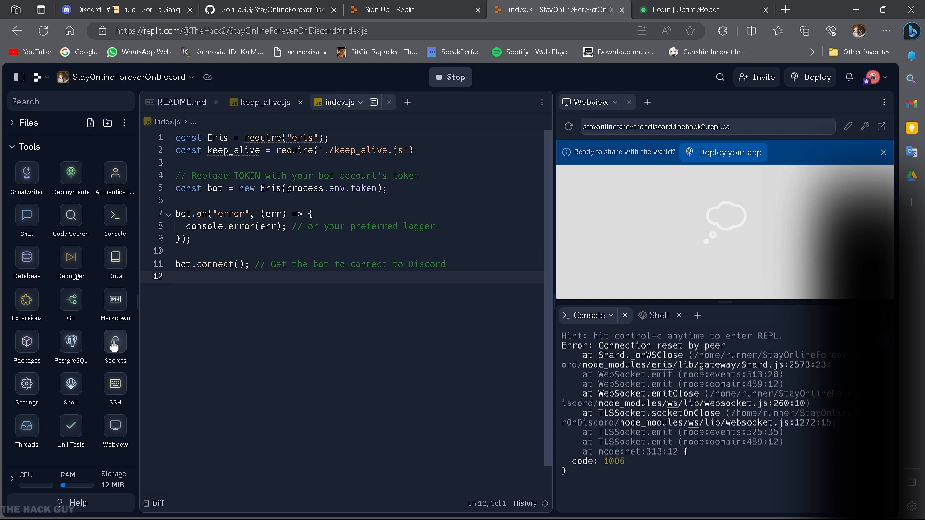
{"action": "left_click", "coordinate": [114, 341]}
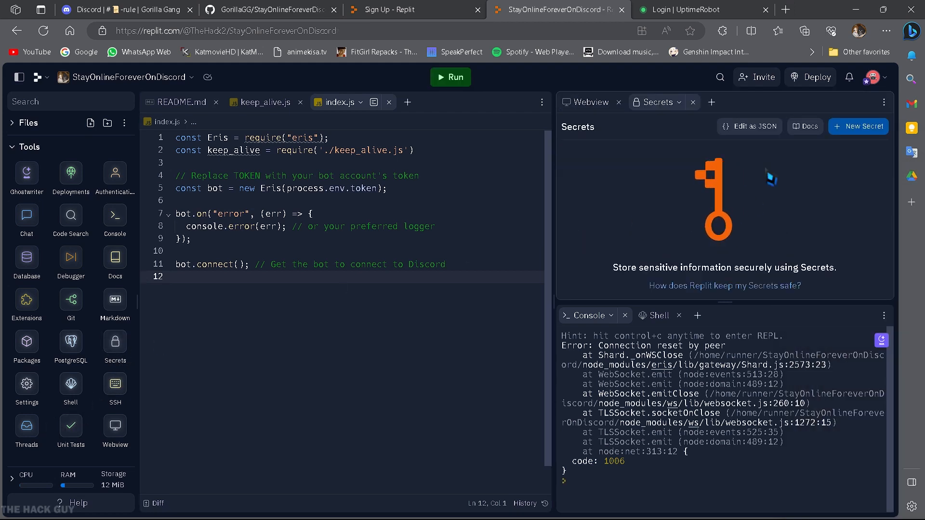
{"action": "left_click", "coordinate": [858, 126]}
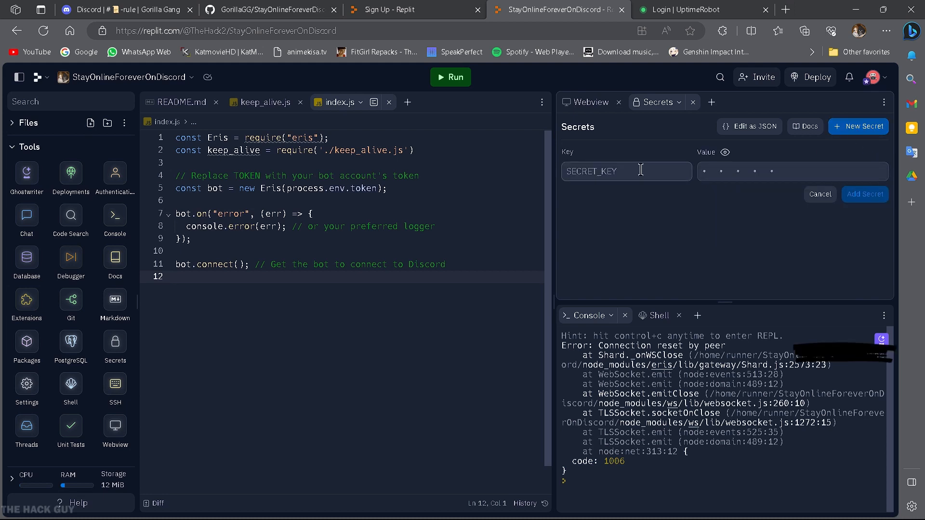
{"action": "type", "text": "token"}
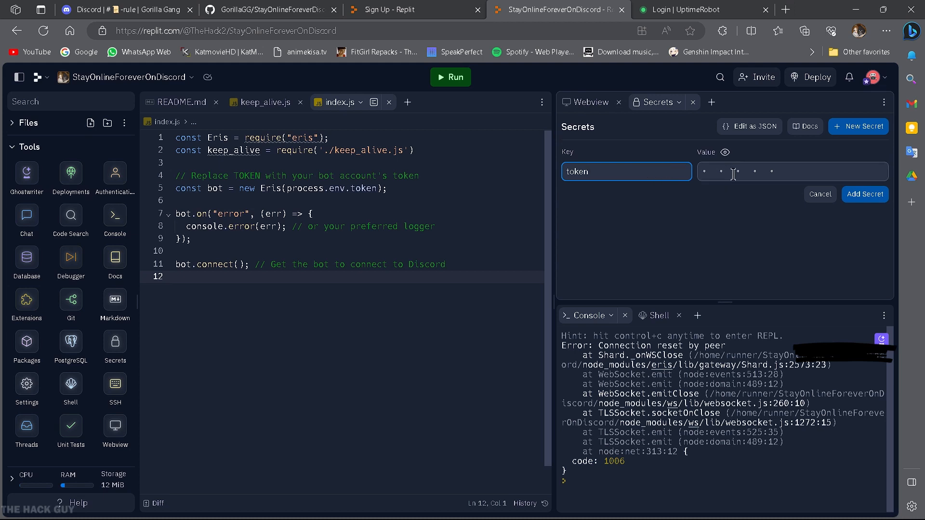
{"action": "right_click", "coordinate": [733, 171]}
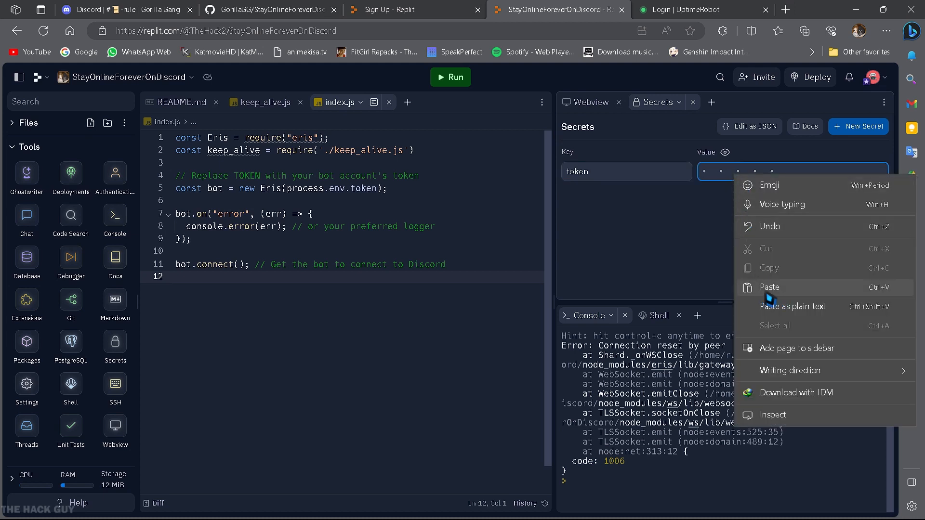
{"action": "left_click", "coordinate": [770, 288]}
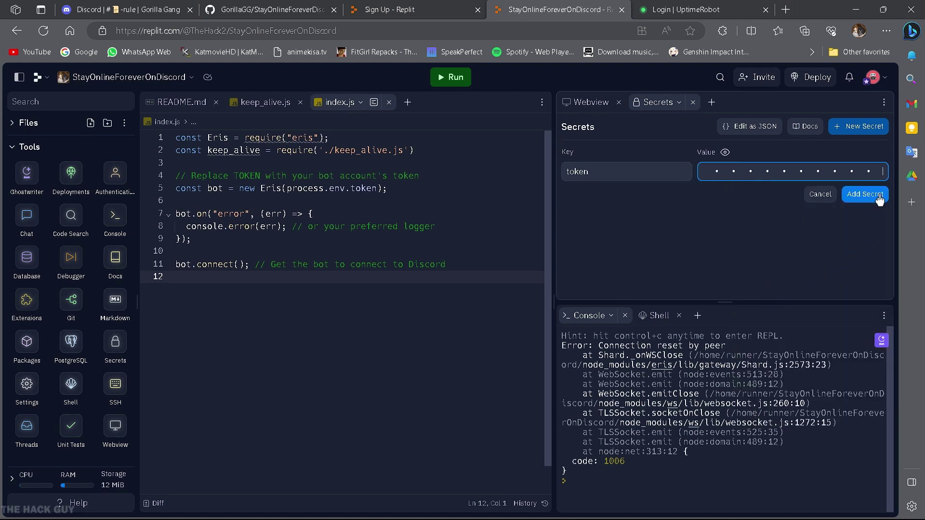
{"action": "left_click", "coordinate": [864, 194]}
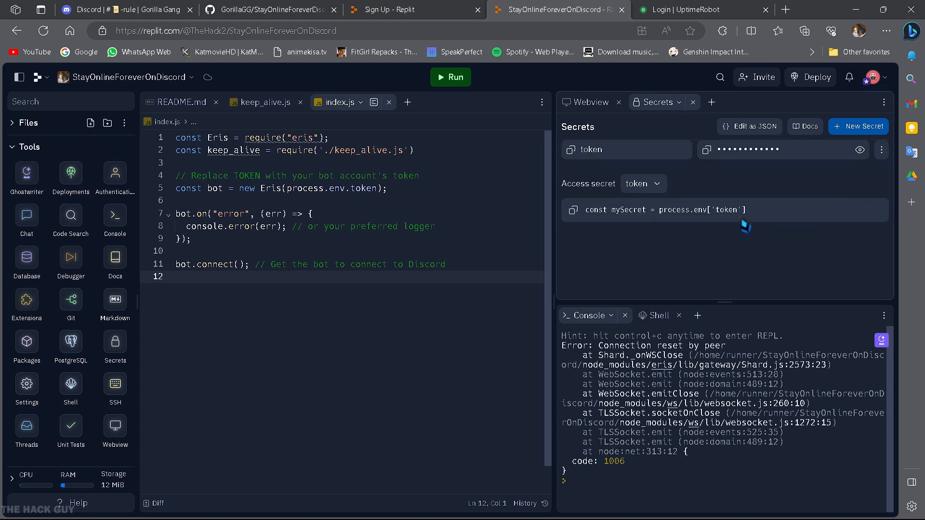
Step: Check Discord briefly, then return to Replit and run the bot
{"action": "left_click", "coordinate": [120, 10]}
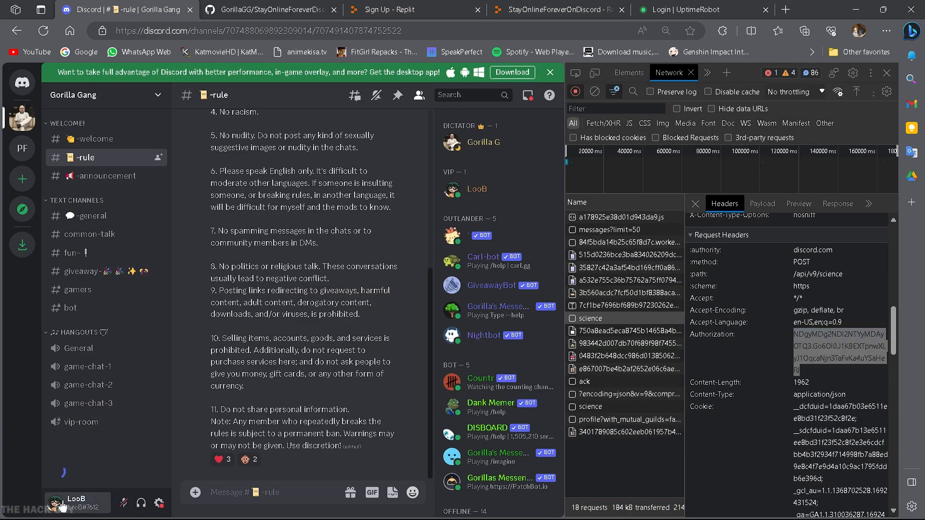
{"action": "left_click", "coordinate": [54, 506]}
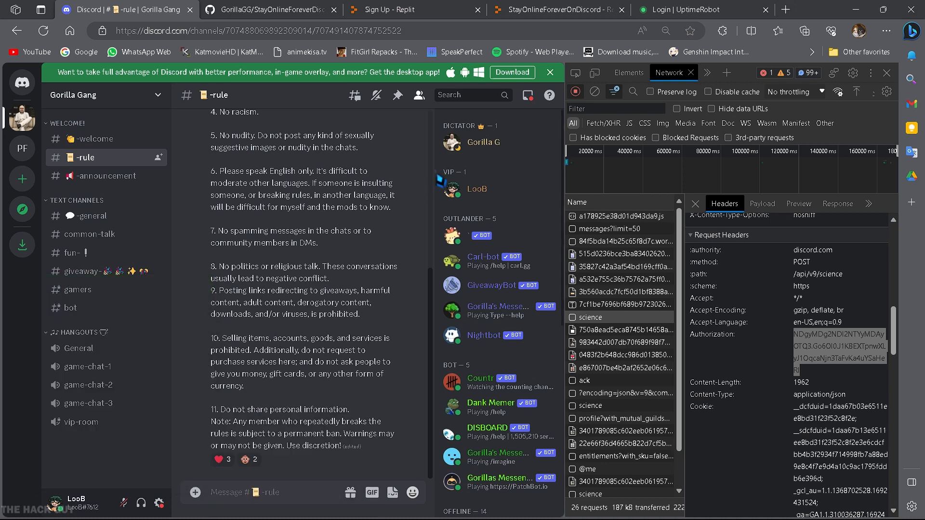
{"action": "left_click", "coordinate": [564, 9]}
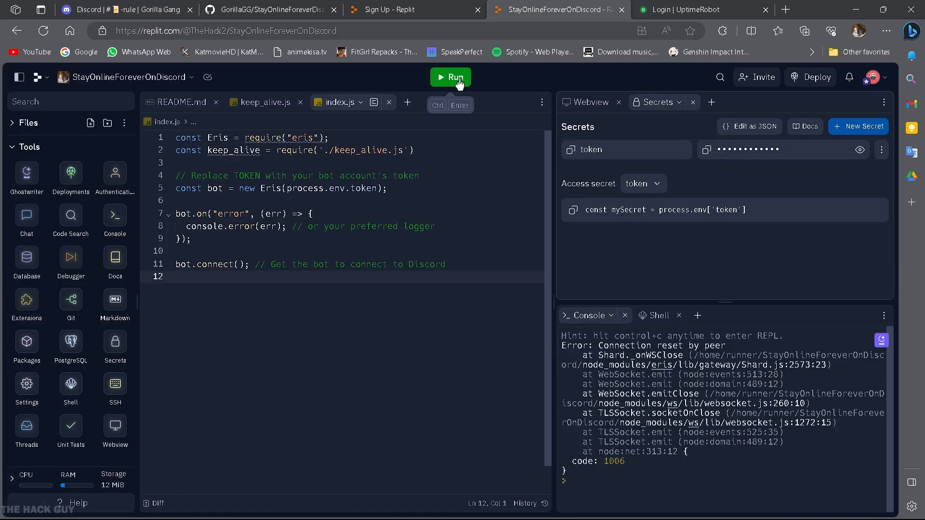
{"action": "left_click", "coordinate": [450, 77]}
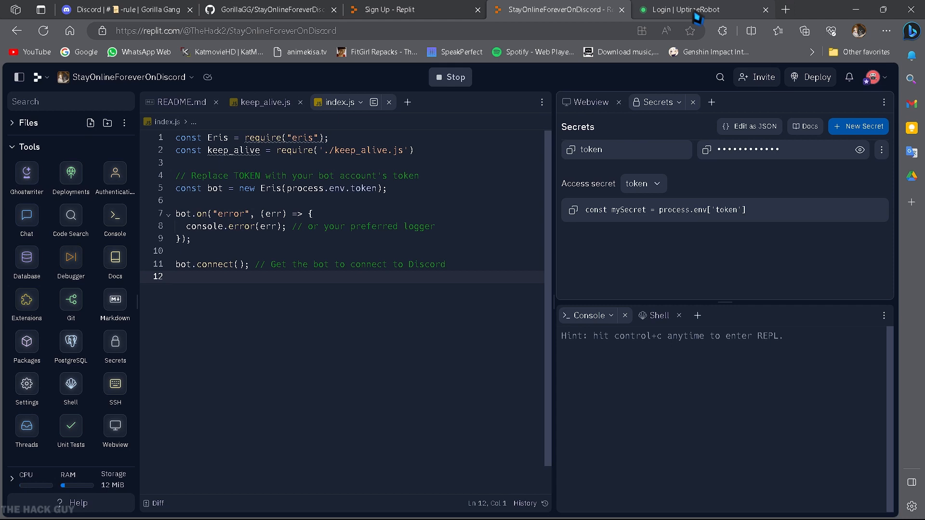
{"action": "left_click", "coordinate": [281, 9]}
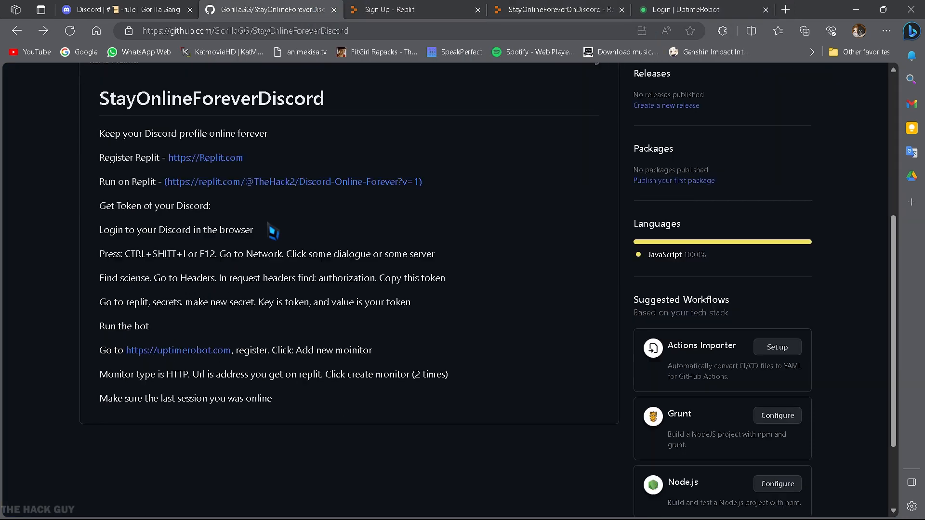
{"action": "mouse_move", "coordinate": [175, 357]}
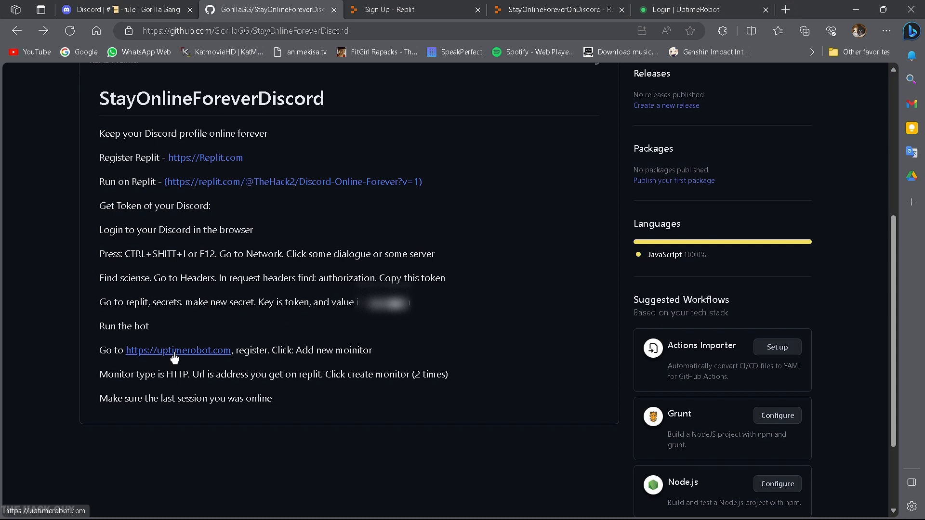
{"action": "left_click", "coordinate": [178, 350]}
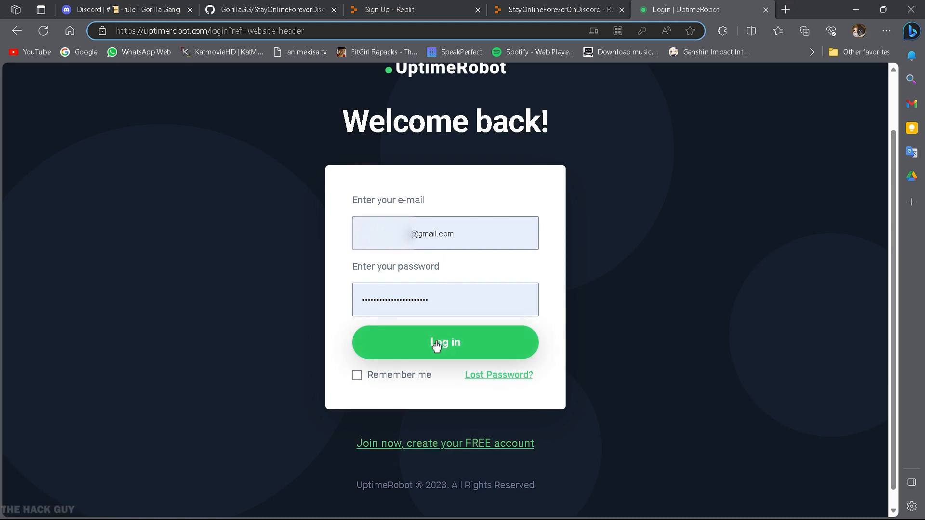
Step: Log in and start an HTTP(s) monitor with friendly name DiscordOnline
{"action": "left_click", "coordinate": [445, 342]}
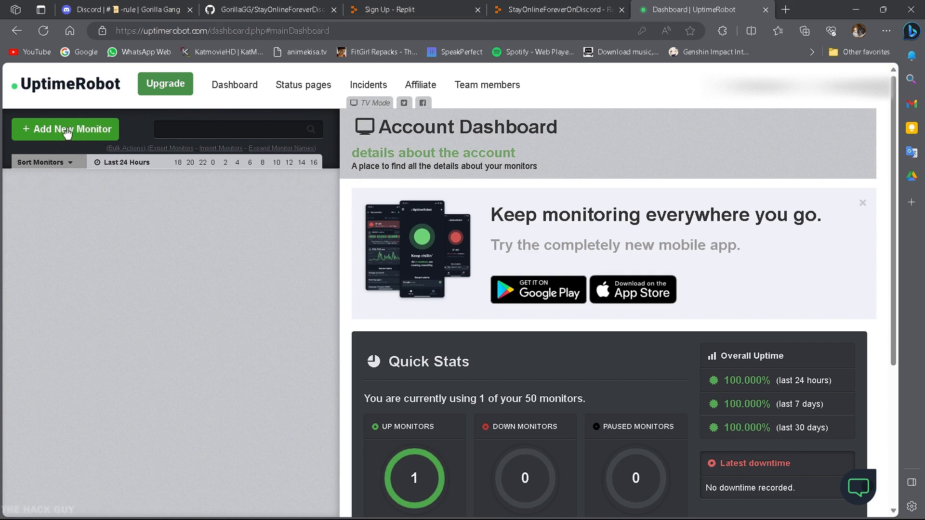
{"action": "left_click", "coordinate": [65, 129]}
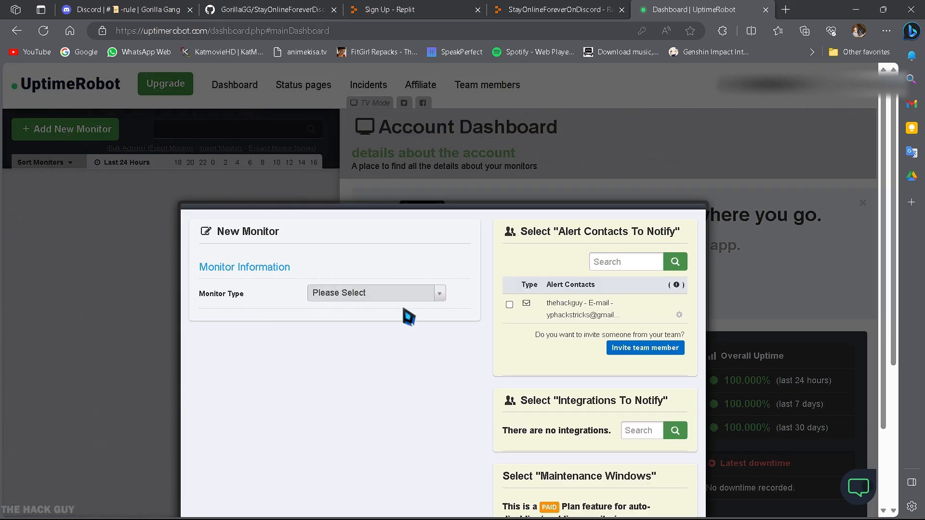
{"action": "left_click", "coordinate": [376, 293]}
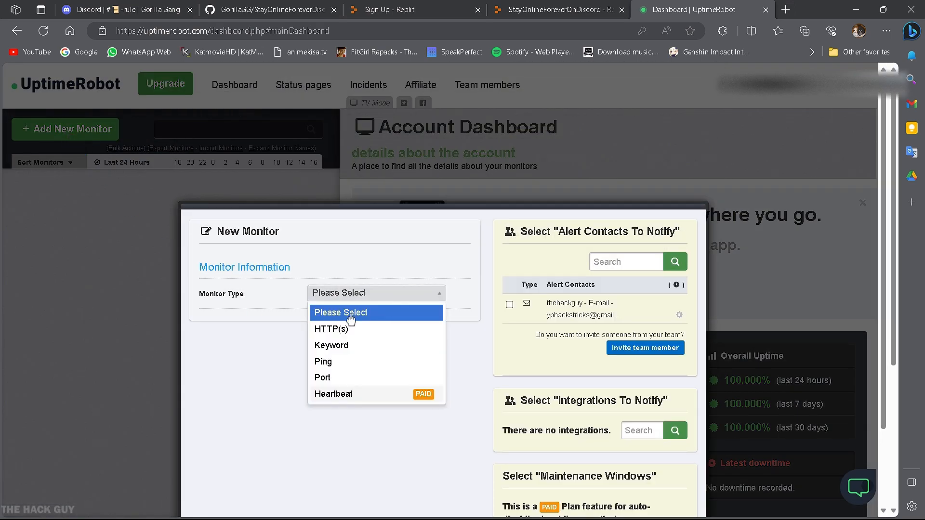
{"action": "left_click", "coordinate": [332, 329]}
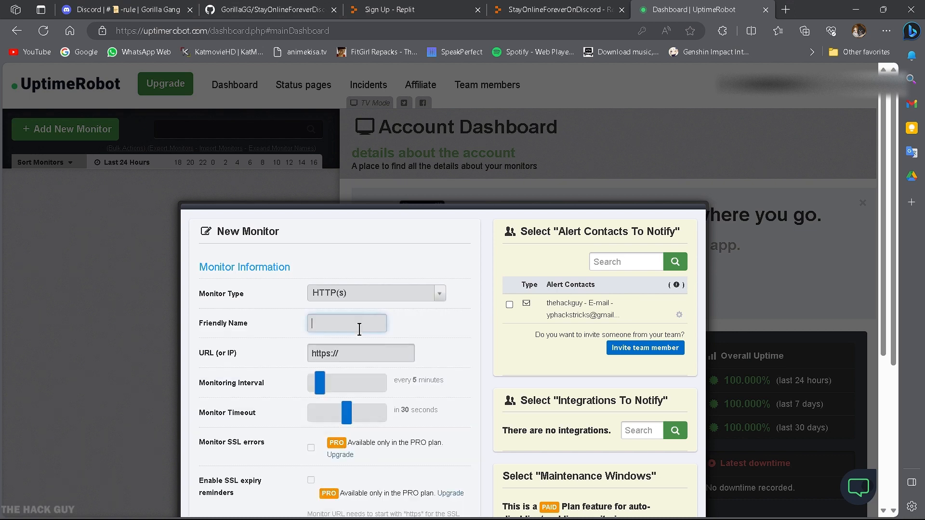
{"action": "type", "text": "DiscordOnline"}
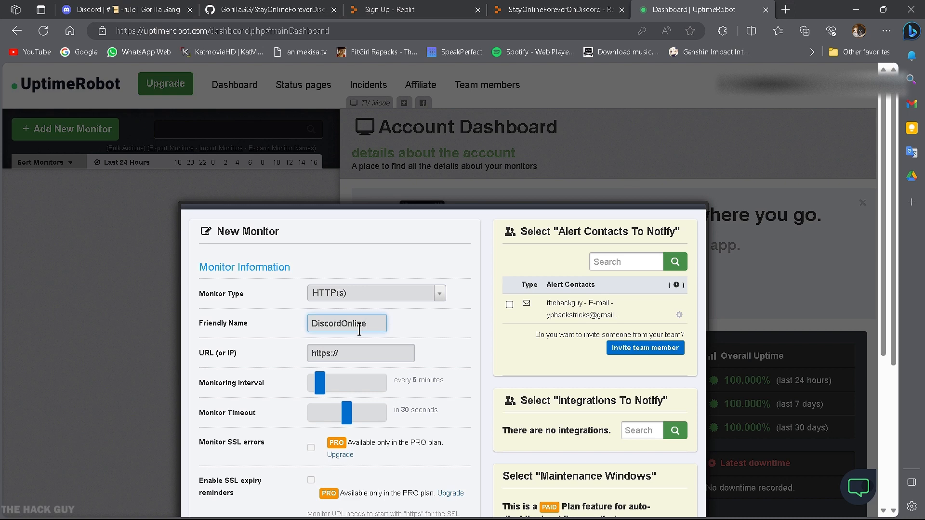
{"action": "left_click", "coordinate": [361, 353]}
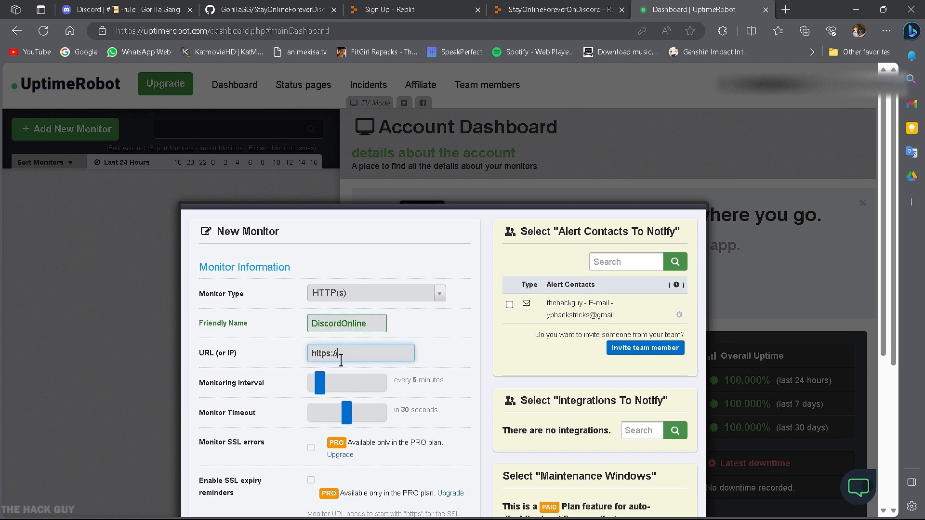
{"action": "left_click", "coordinate": [564, 9]}
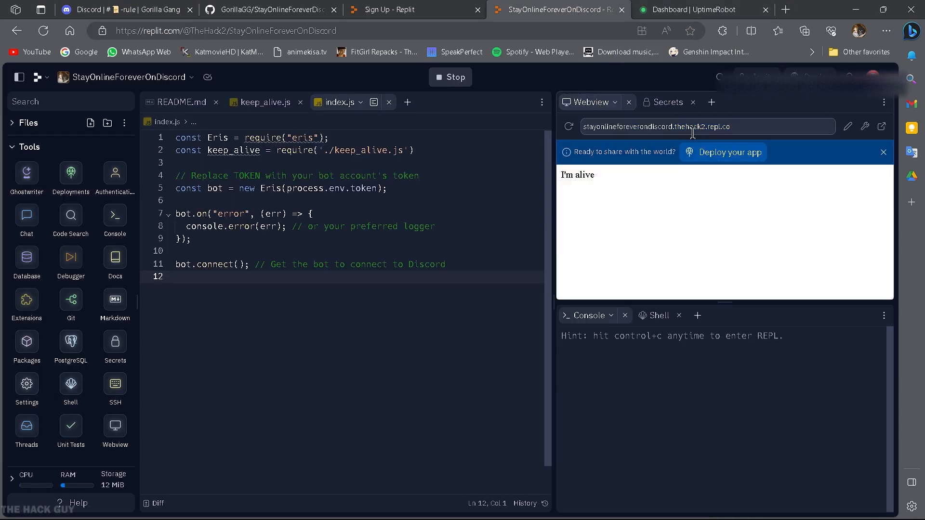
Step: Select the 'I'm alive' webview URL in Replit and return to the monitor form
{"action": "left_click", "coordinate": [706, 126]}
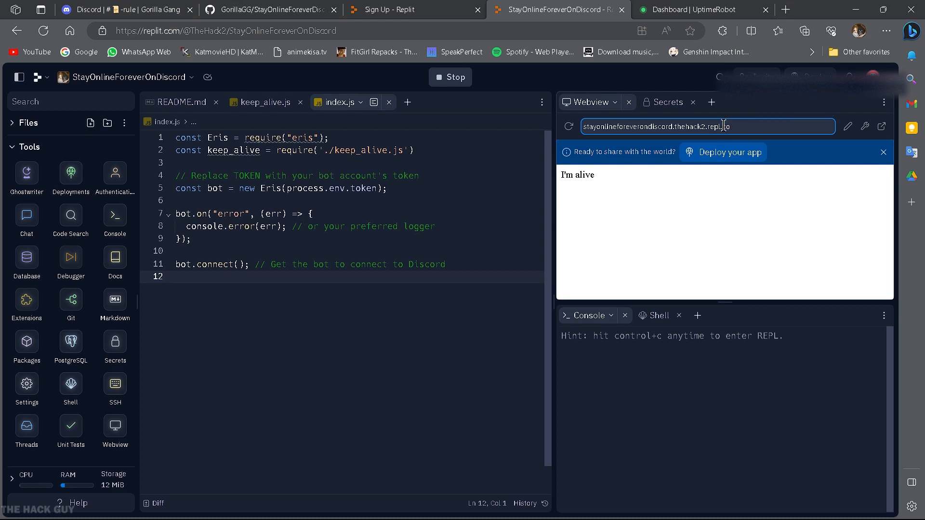
{"action": "double_click", "coordinate": [658, 126]}
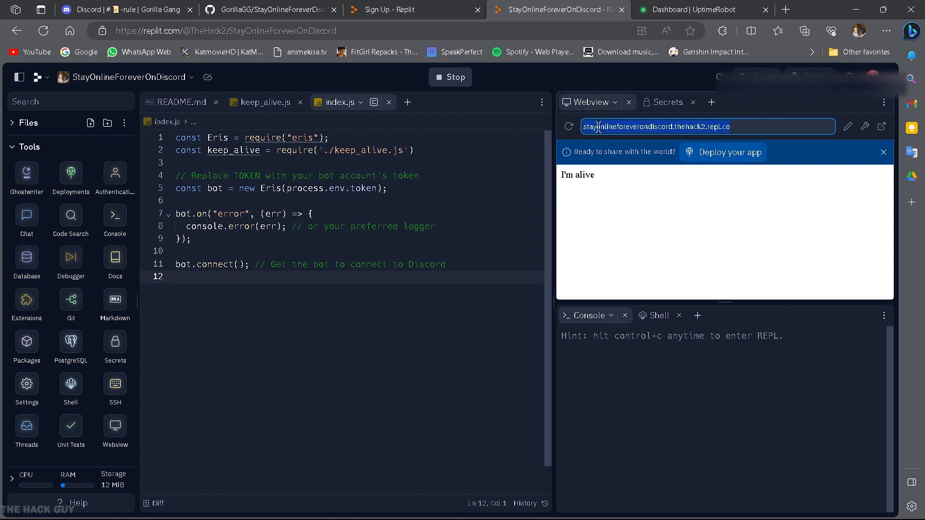
{"action": "left_click", "coordinate": [702, 9]}
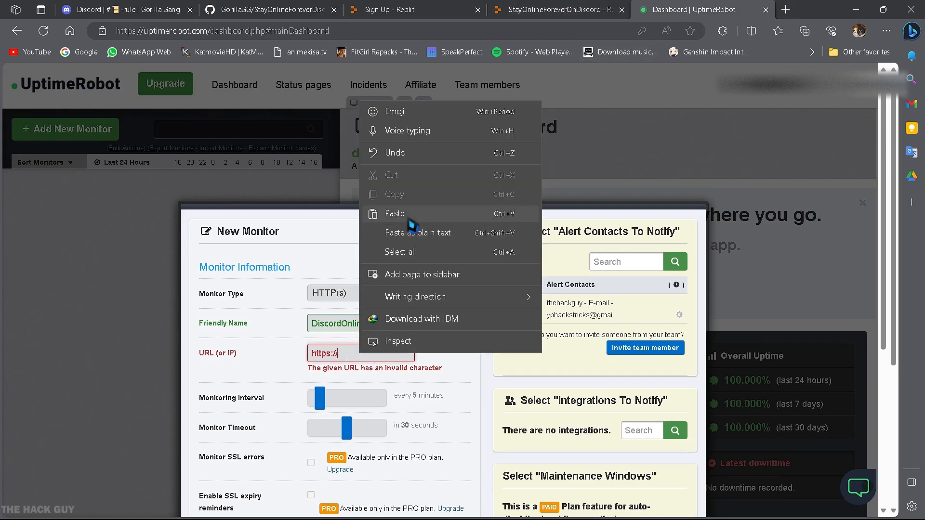
Step: Paste the webview URL, create DiscordOnline without alert contacts, and close the UptimeRobot tab
{"action": "left_click", "coordinate": [394, 214]}
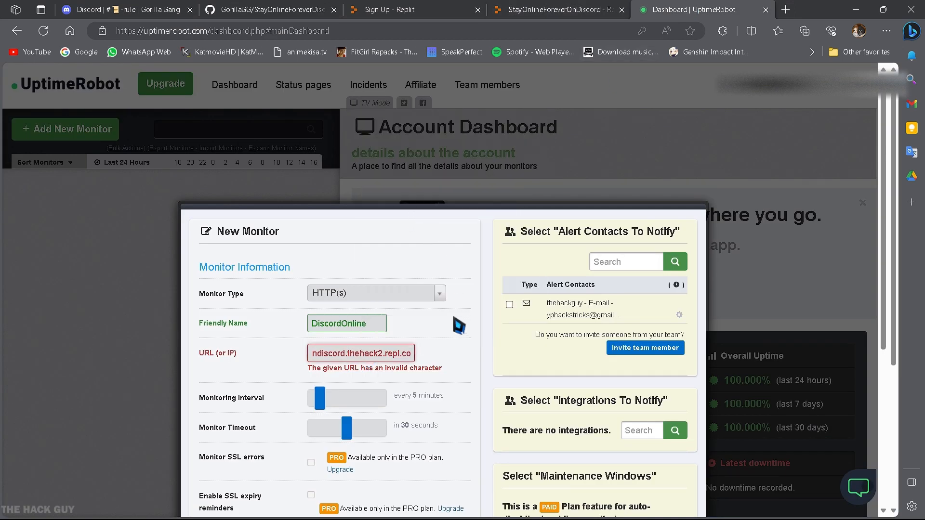
{"action": "scroll", "scroll_direction": "down", "scroll_amount": 3}
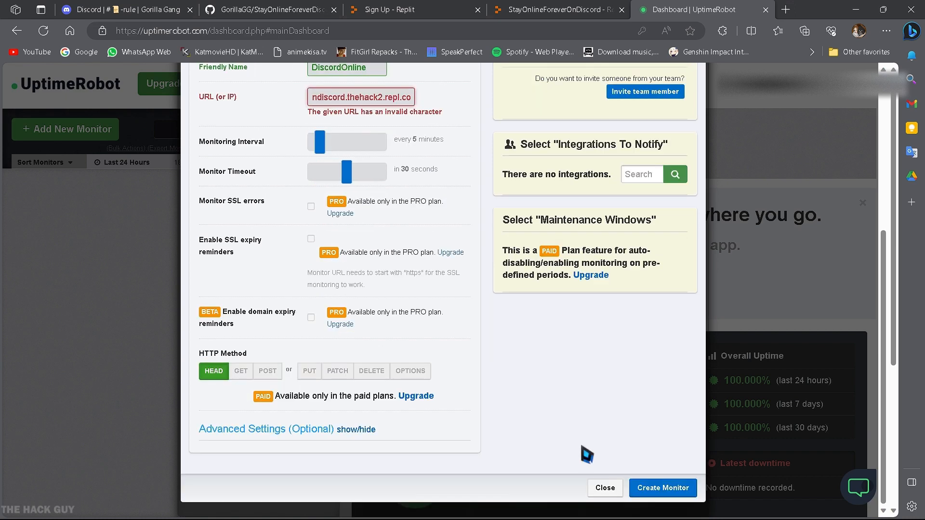
{"action": "left_click", "coordinate": [664, 487]}
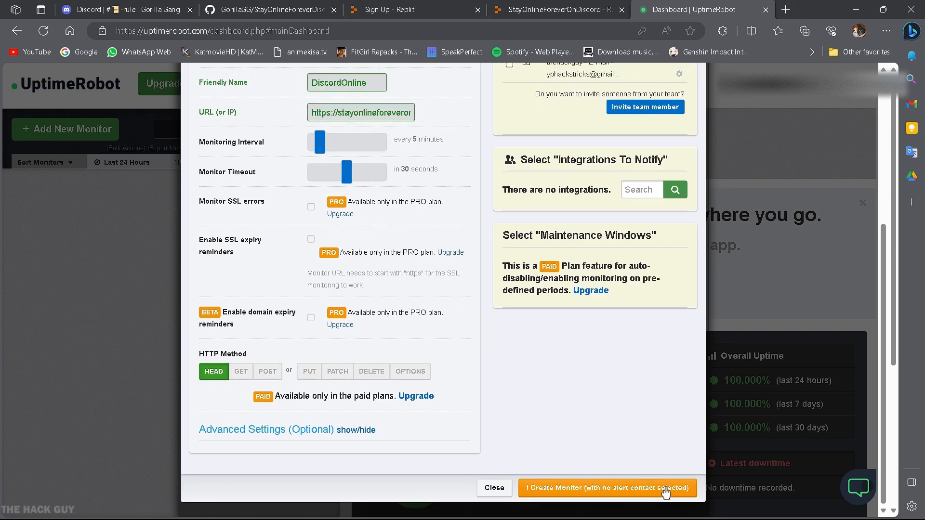
{"action": "left_click", "coordinate": [607, 488]}
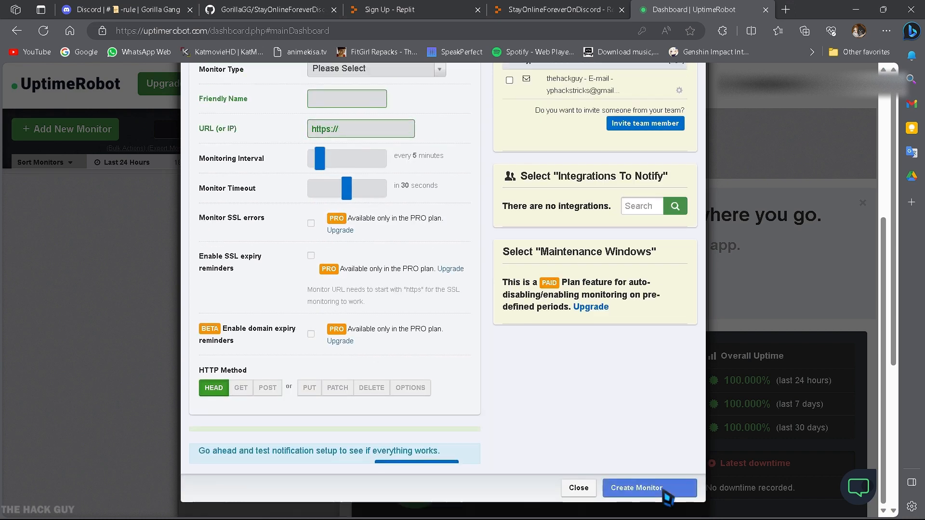
{"action": "left_click", "coordinate": [650, 488]}
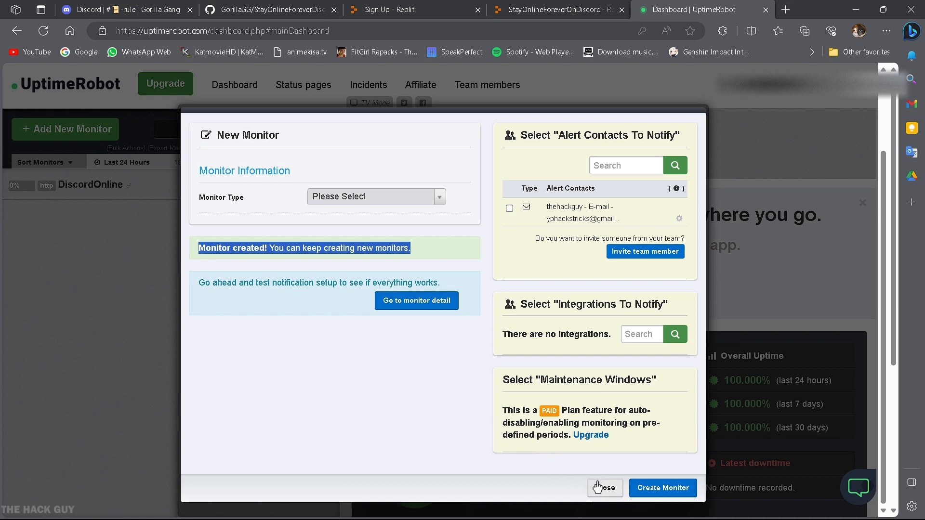
{"action": "left_click", "coordinate": [605, 488]}
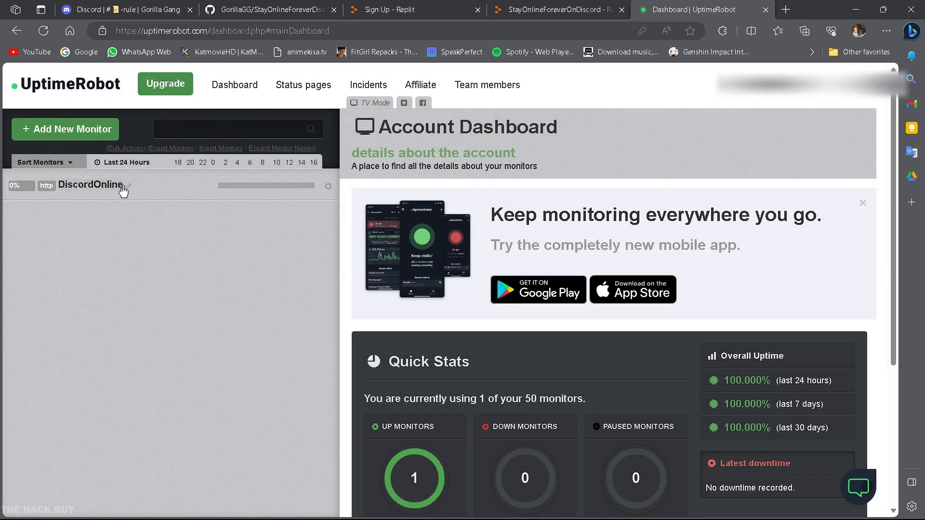
{"action": "mouse_move", "coordinate": [590, 182]}
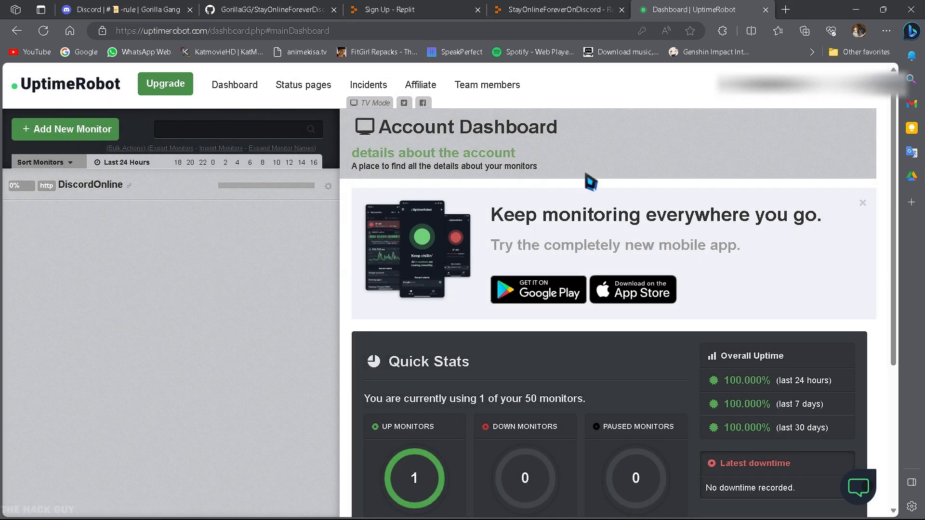
{"action": "left_click", "coordinate": [564, 10]}
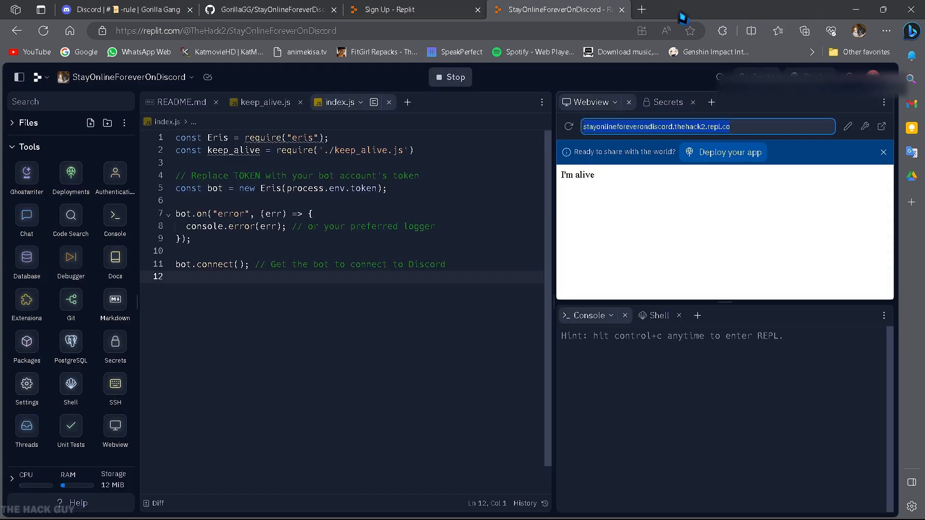